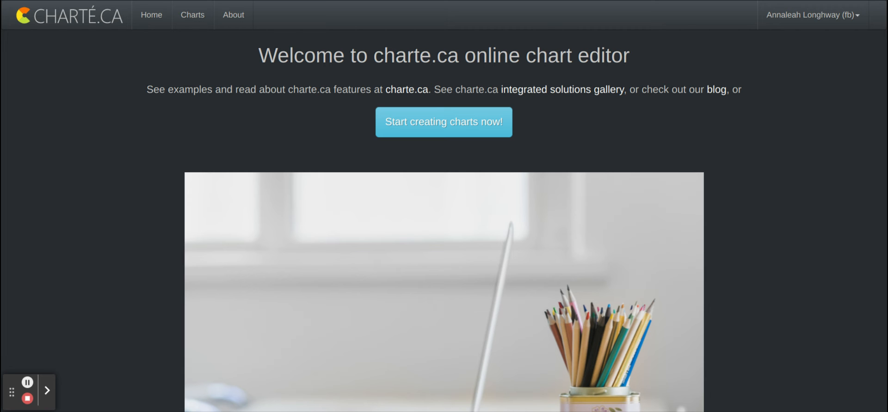
pyautogui.moveTo(487, 162)
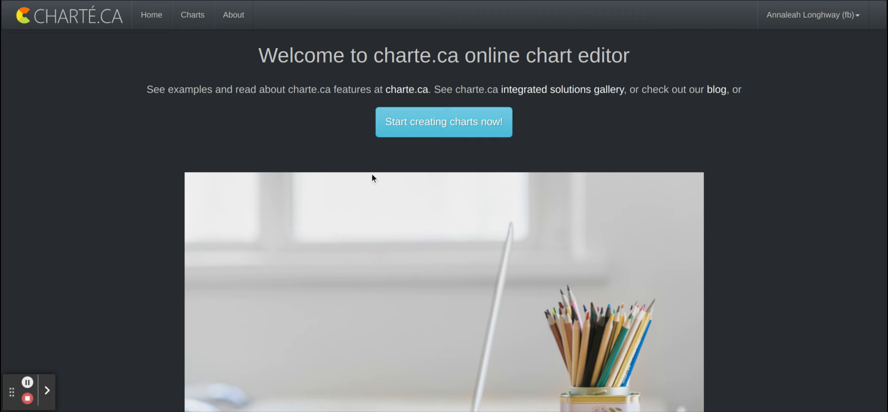
pyautogui.moveTo(611, 147)
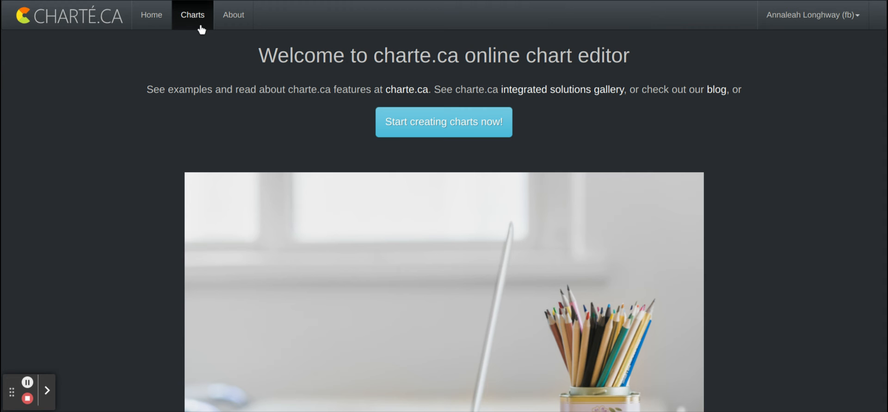
# - From the empty My Charts list, start a new chart
pyautogui.click(193, 15)
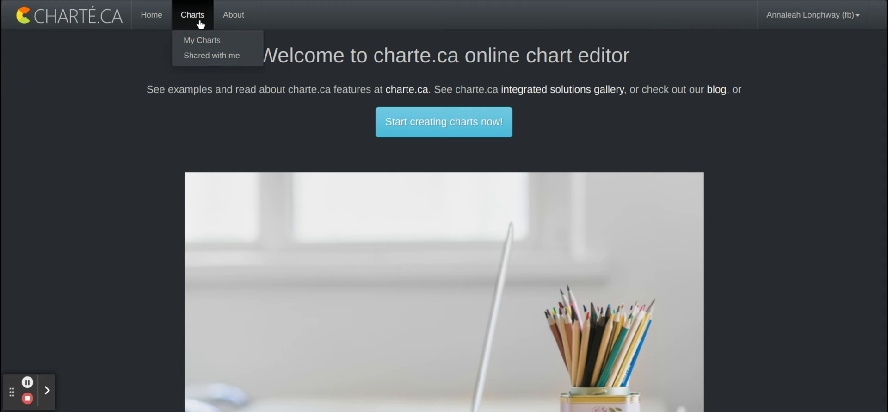
pyautogui.moveTo(202, 42)
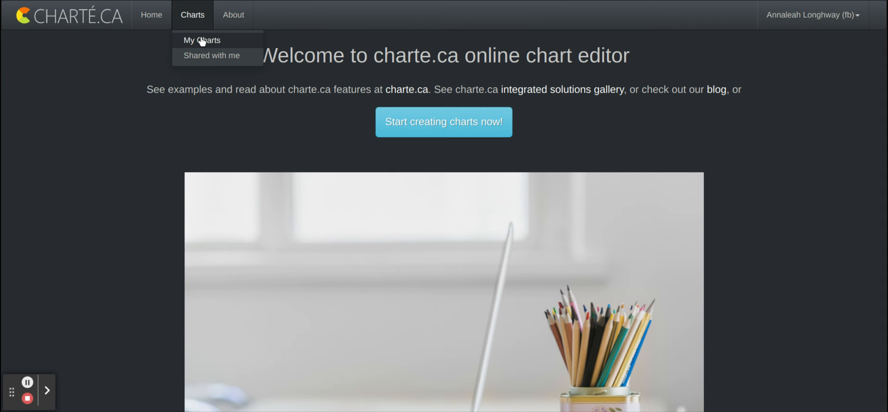
pyautogui.click(202, 40)
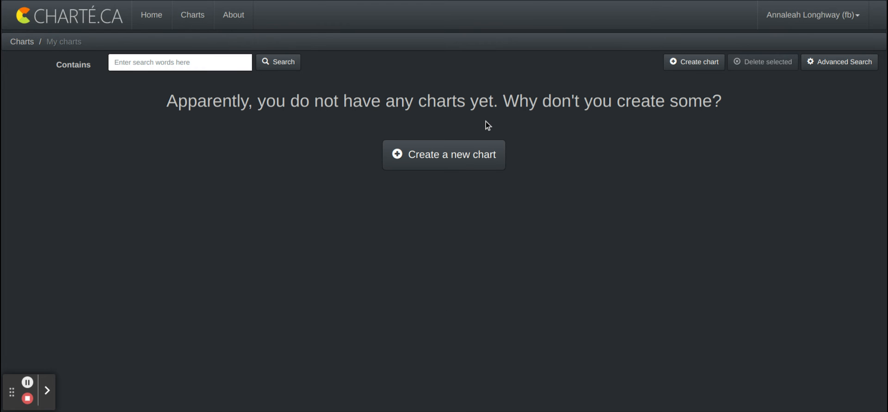
pyautogui.moveTo(421, 159)
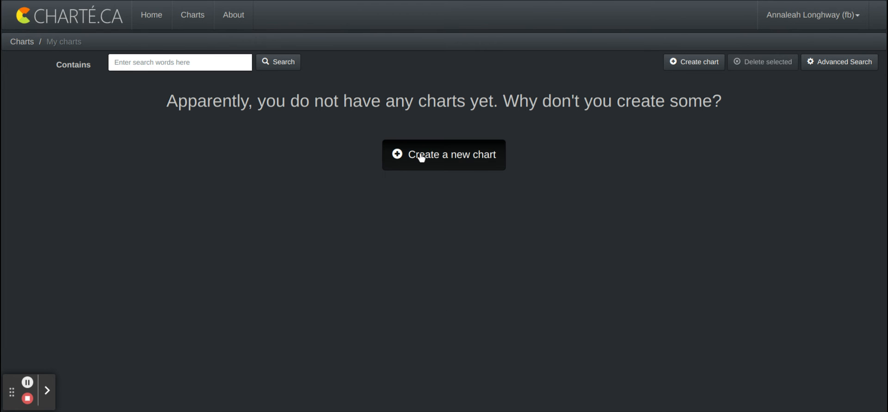
pyautogui.click(443, 154)
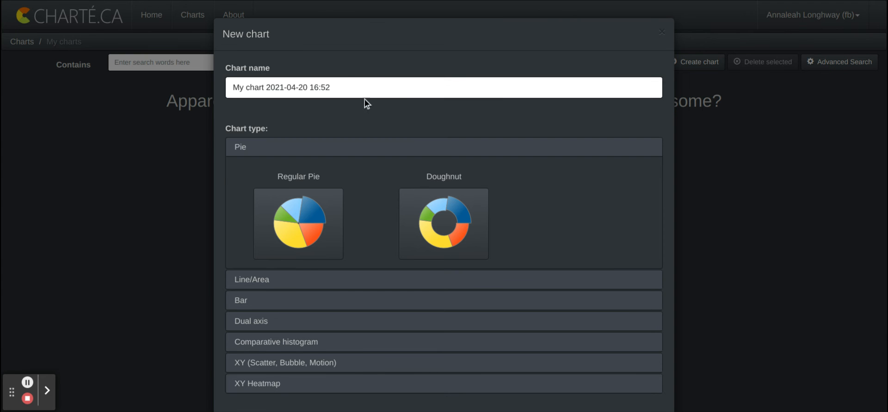
# - Replace the default dated chart name with 'Budgeting'
pyautogui.press('Backspace')
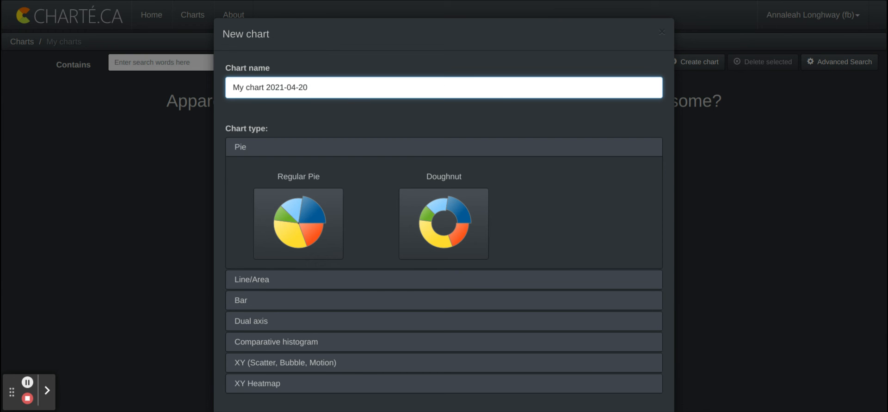
pyautogui.write('B')
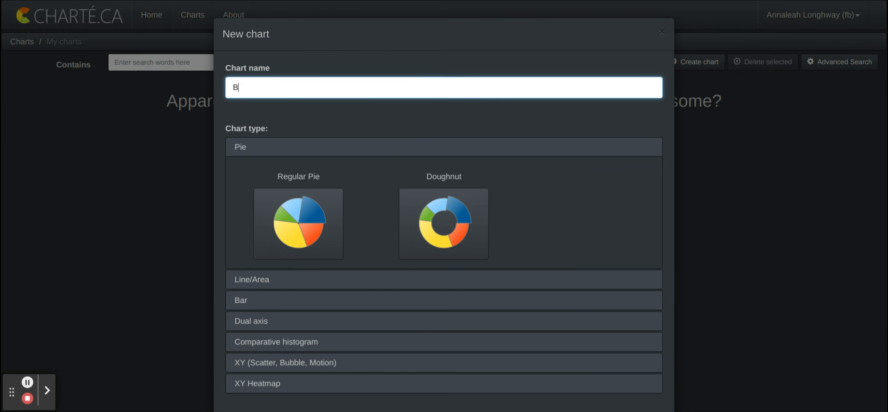
pyautogui.write('udget')
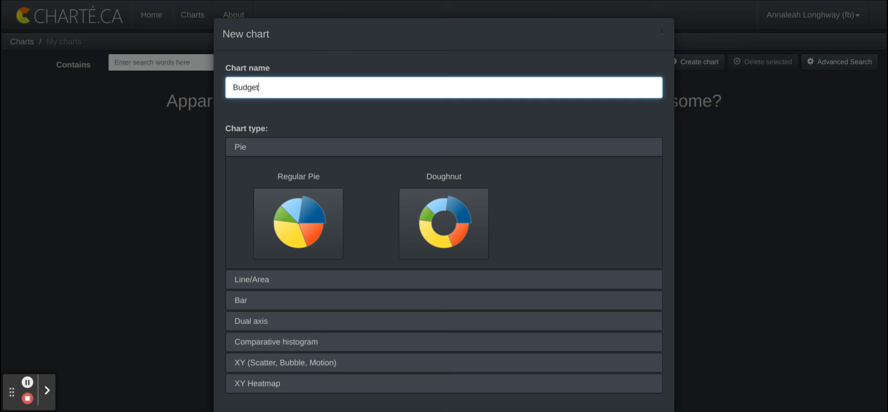
pyautogui.write('ing')
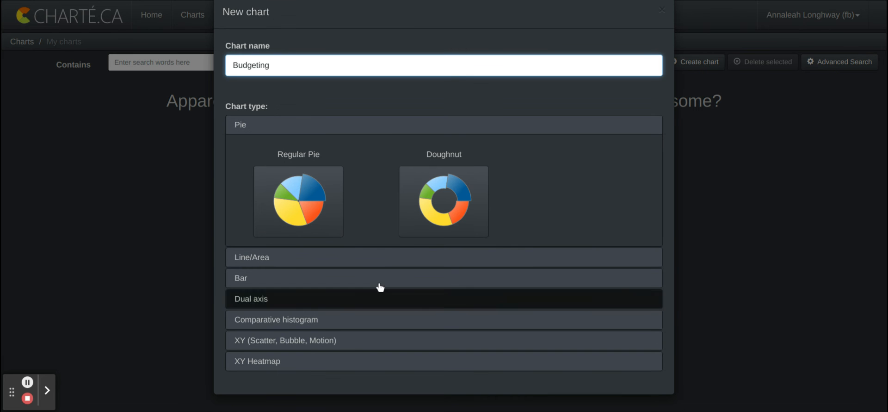
pyautogui.moveTo(276, 156)
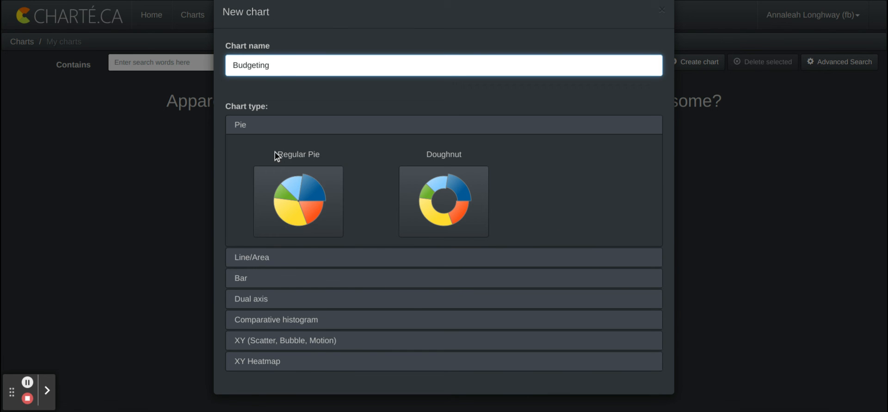
pyautogui.click(270, 257)
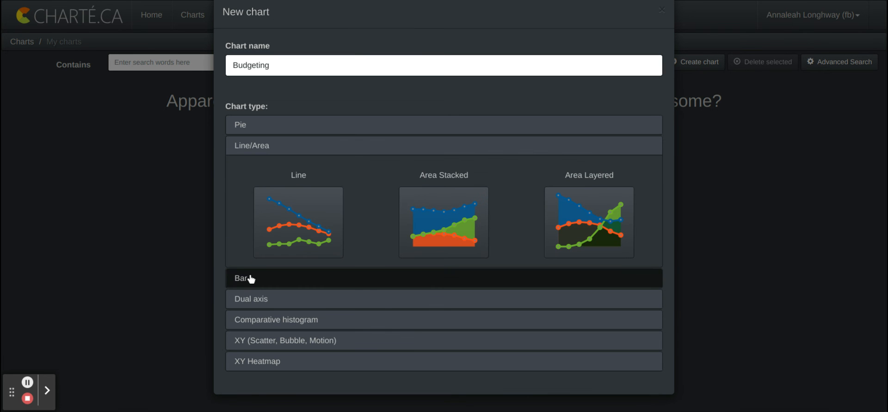
pyautogui.click(240, 278)
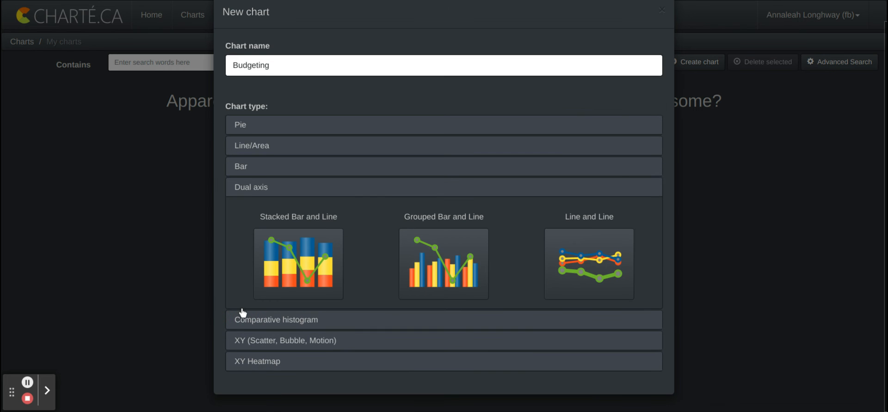
pyautogui.click(295, 320)
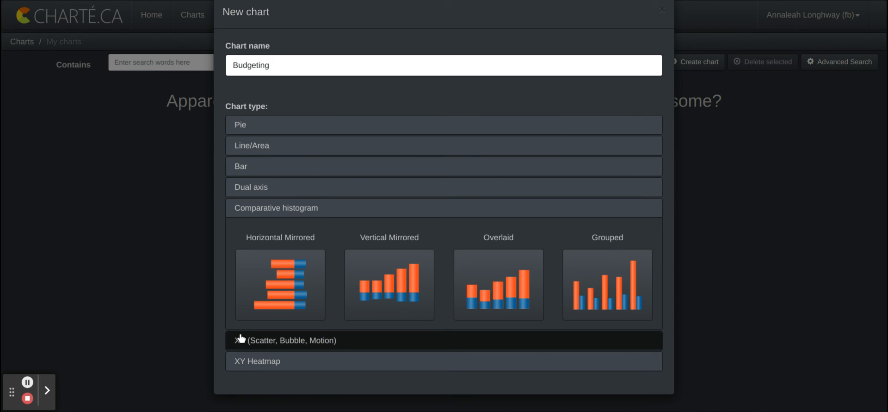
pyautogui.click(293, 340)
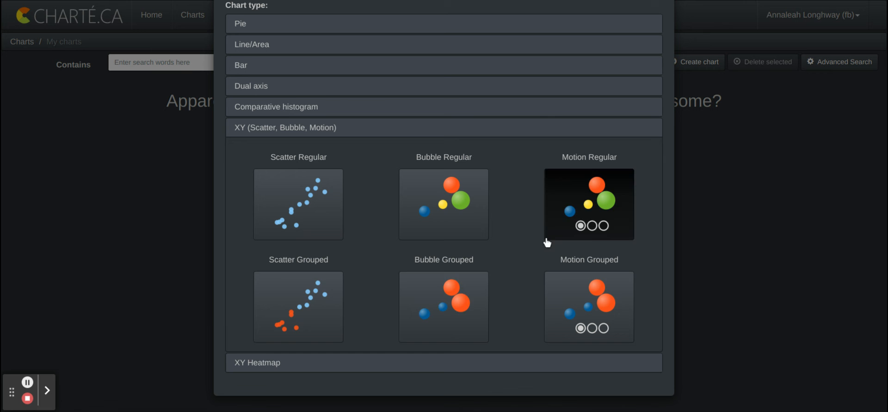
pyautogui.moveTo(301, 373)
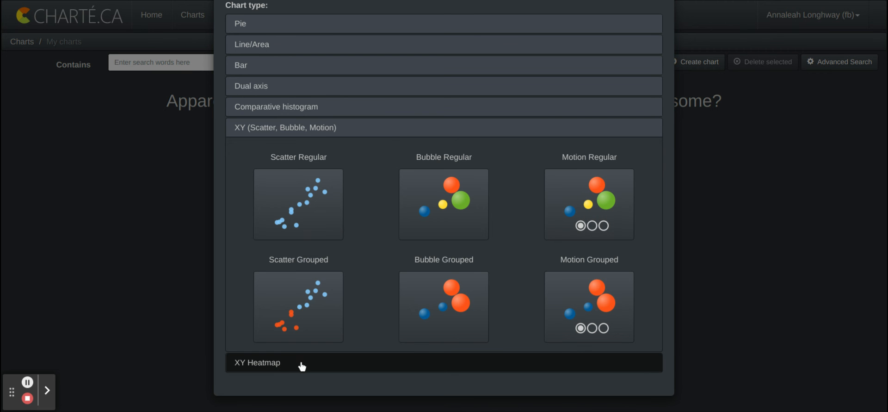
pyautogui.click(257, 362)
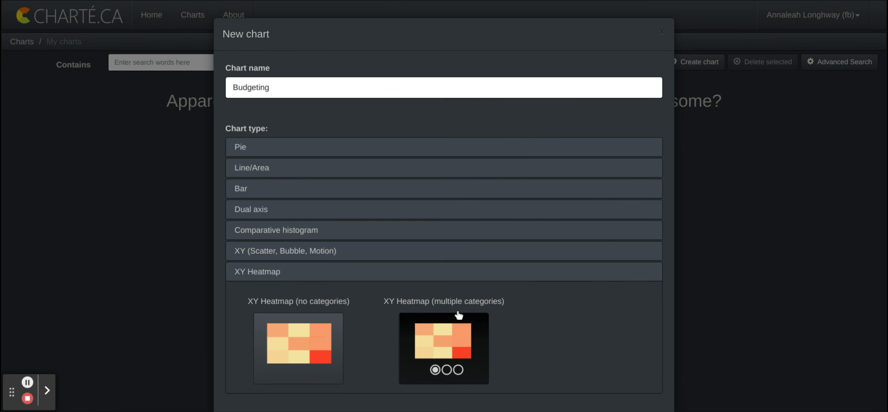
pyautogui.moveTo(309, 162)
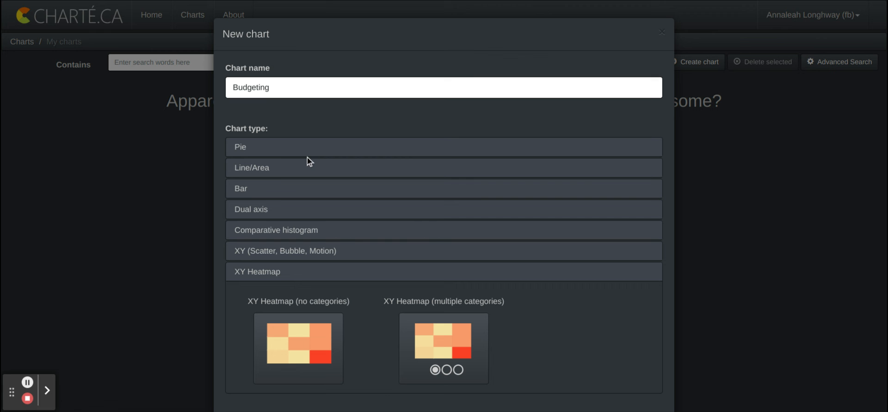
pyautogui.click(276, 167)
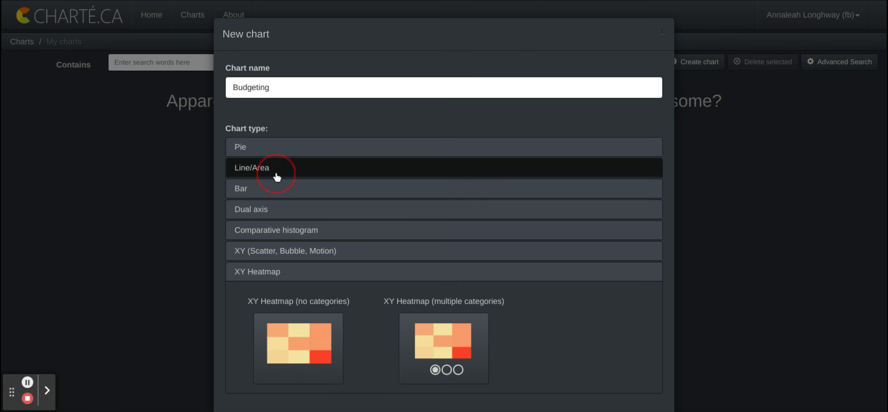
pyautogui.click(252, 167)
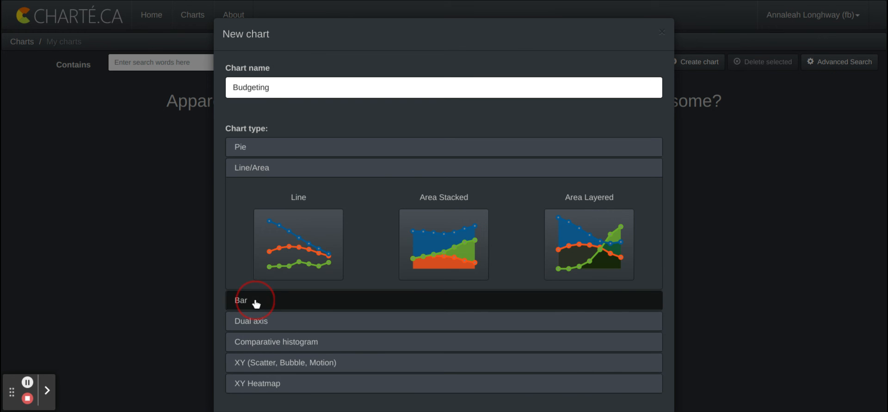
pyautogui.click(253, 300)
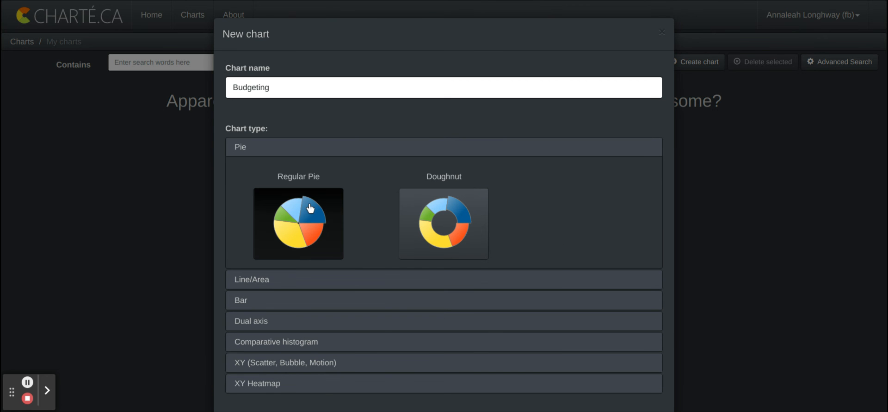
# - Pick the regular pie chart type and answer the pre-population confirmation
pyautogui.click(298, 224)
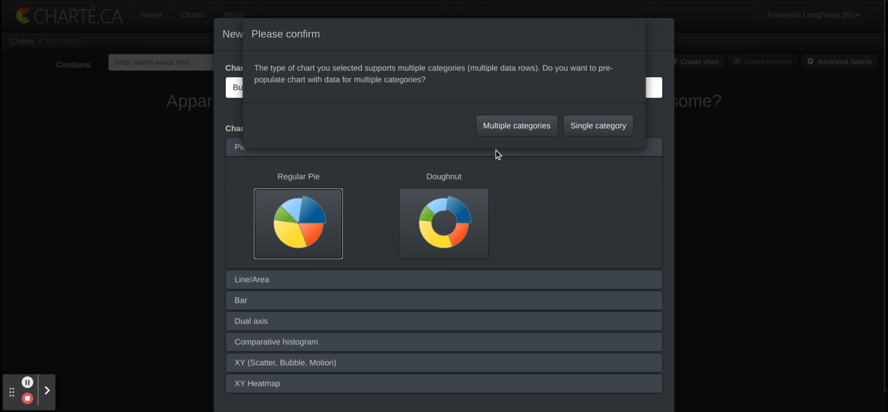
pyautogui.moveTo(482, 126)
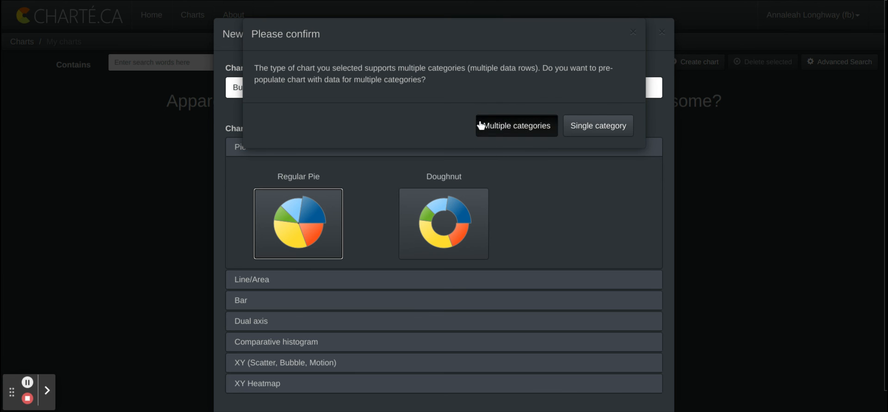
pyautogui.moveTo(520, 103)
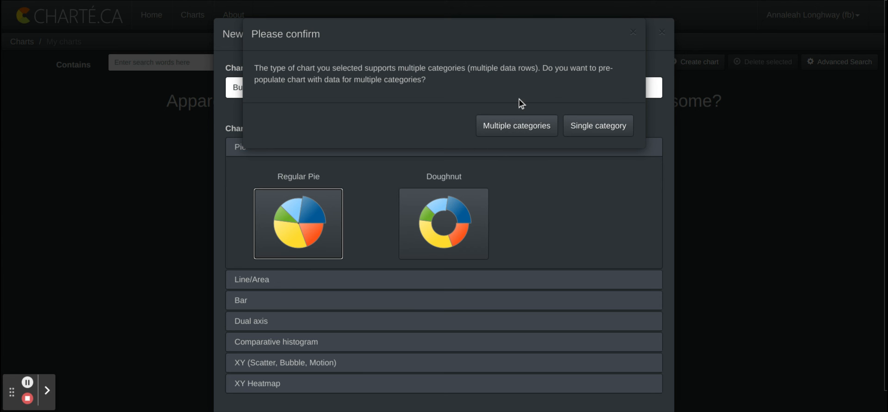
pyautogui.moveTo(596, 160)
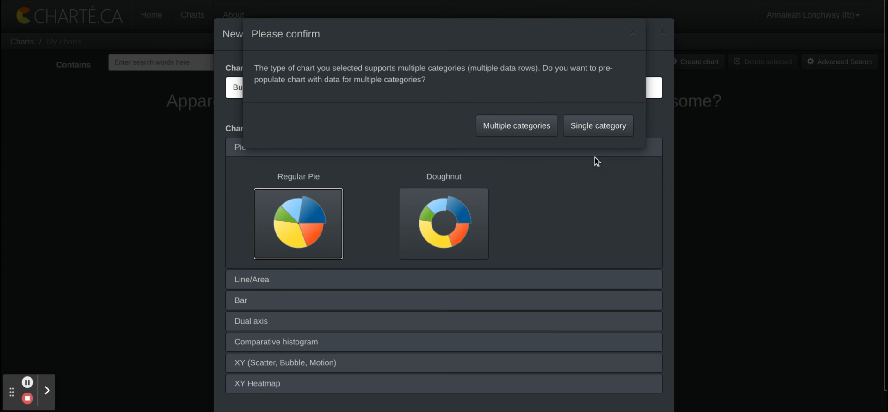
pyautogui.click(517, 125)
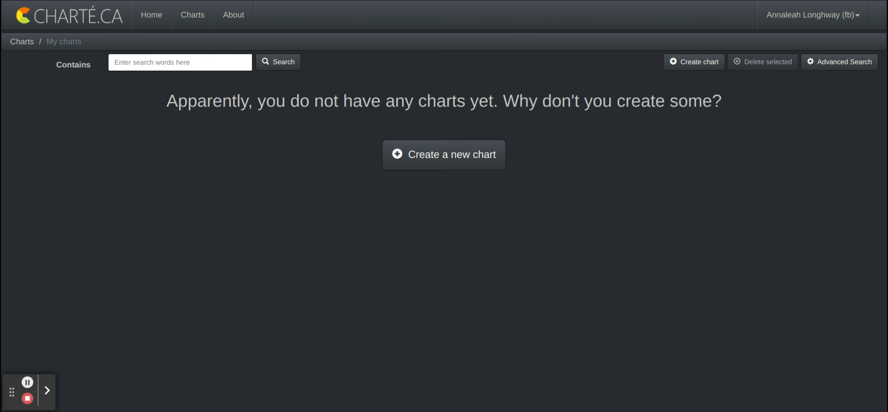
pyautogui.moveTo(90, 216)
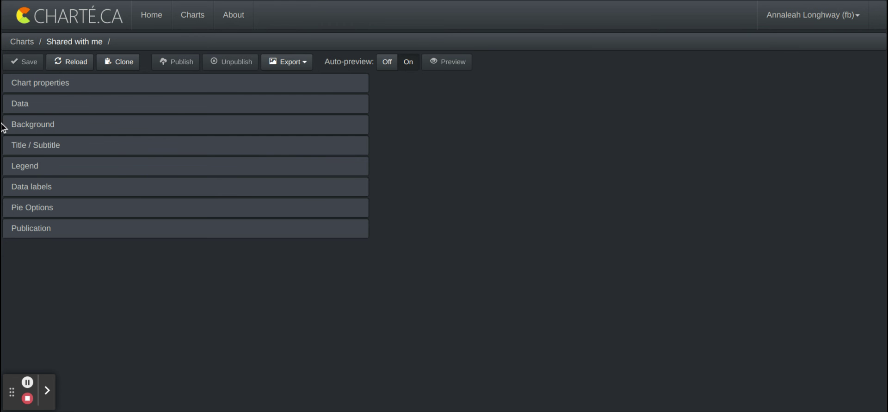
pyautogui.moveTo(680, 283)
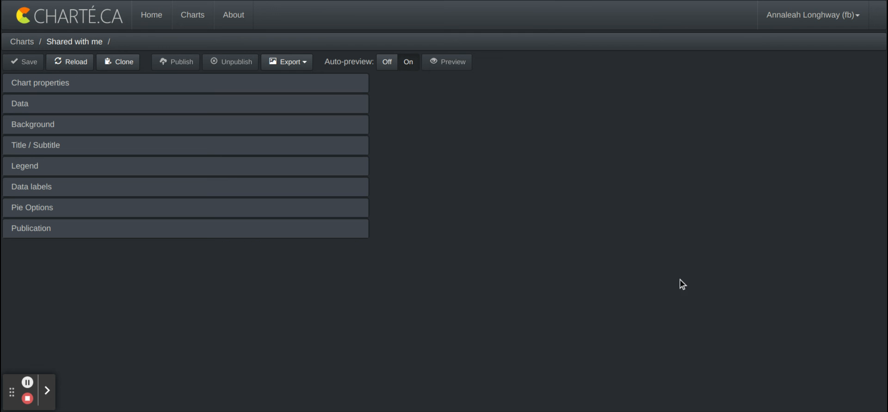
pyautogui.moveTo(479, 236)
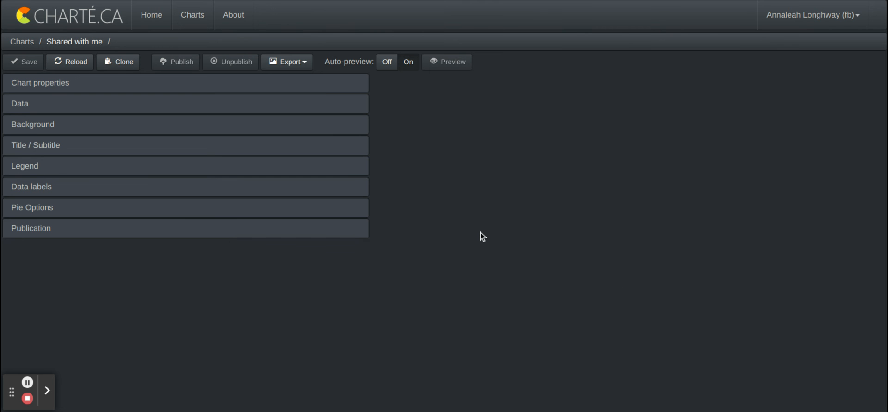
pyautogui.moveTo(449, 189)
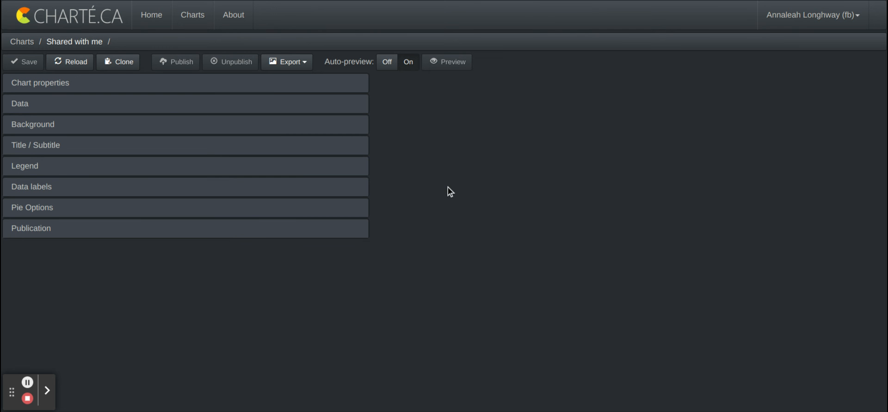
pyautogui.moveTo(24, 105)
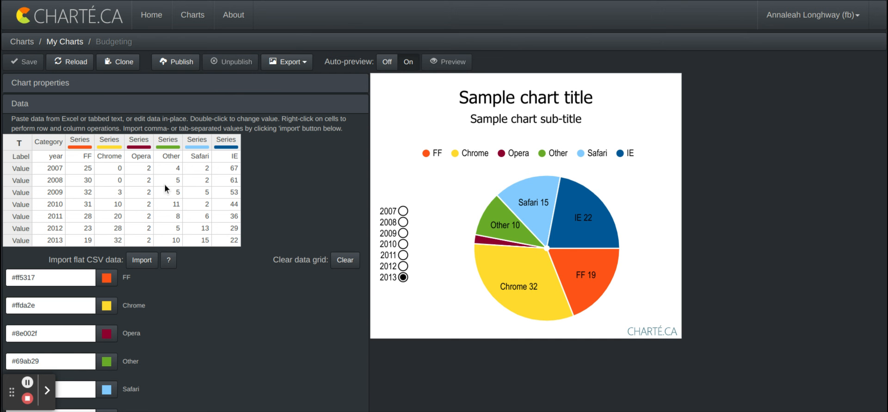
pyautogui.moveTo(376, 270)
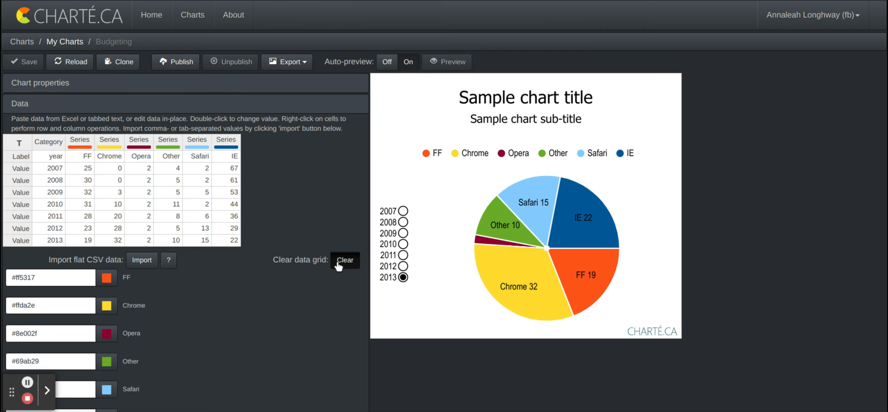
# - Clear the sample data and label the first series 'Food'
pyautogui.click(345, 260)
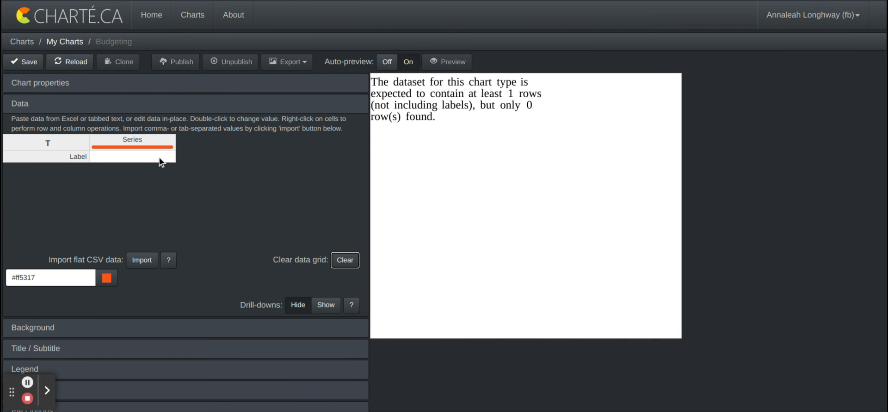
pyautogui.click(132, 157)
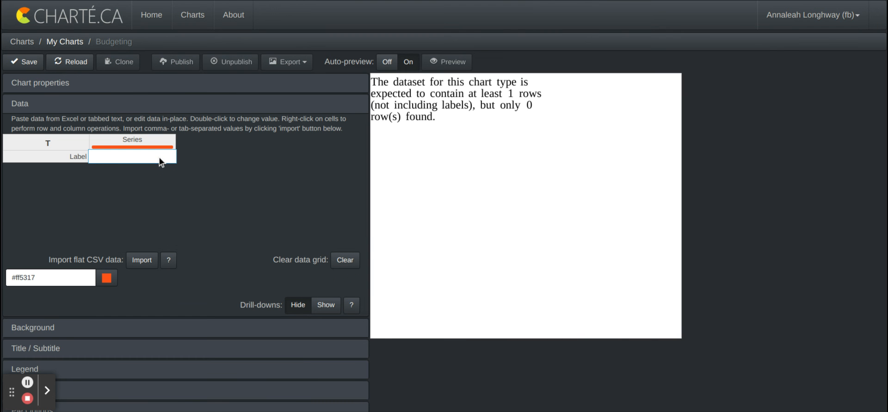
pyautogui.write('F')
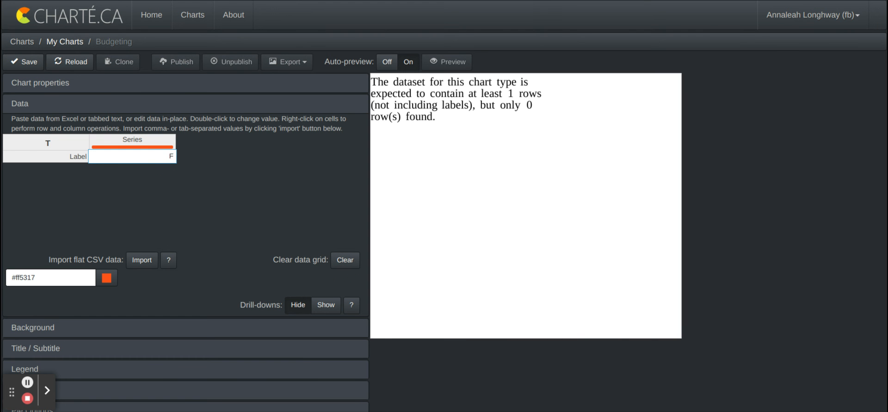
pyautogui.write('Food')
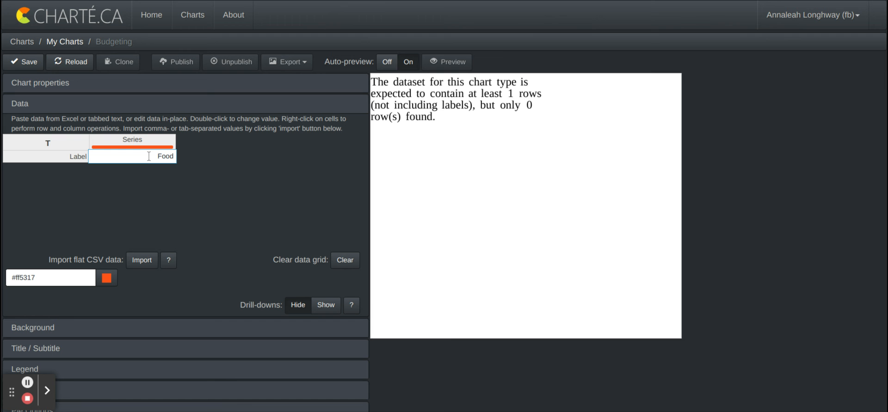
pyautogui.click(149, 158)
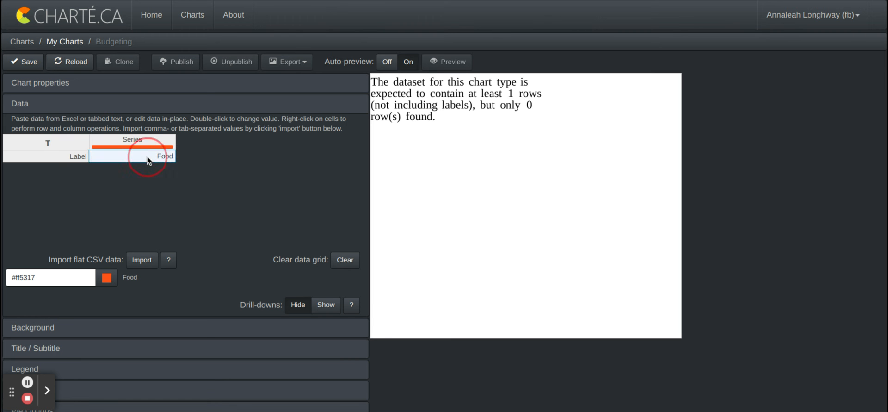
# - Add an empty value row beneath the Food label
pyautogui.rightClick(148, 157)
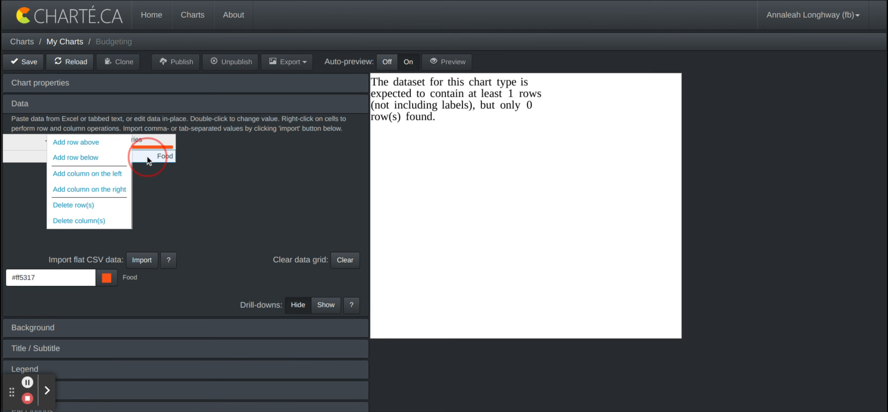
pyautogui.click(157, 155)
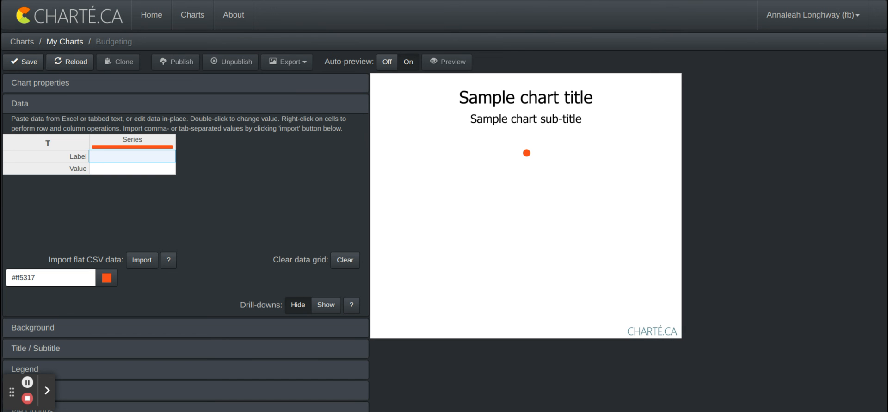
pyautogui.write('Food')
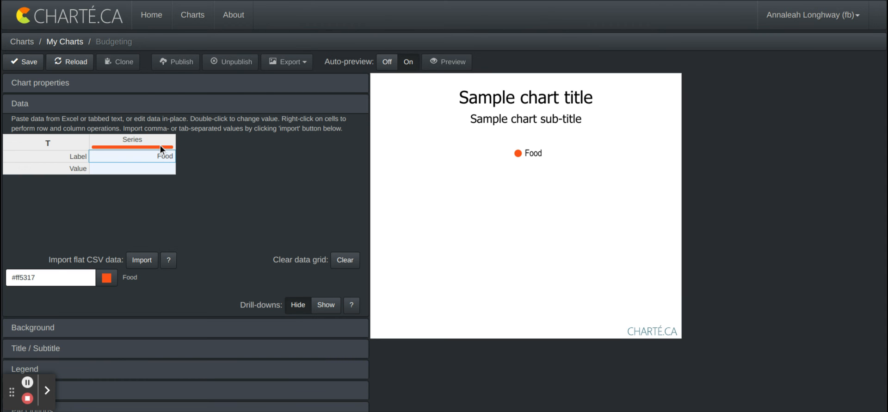
pyautogui.rightClick(160, 156)
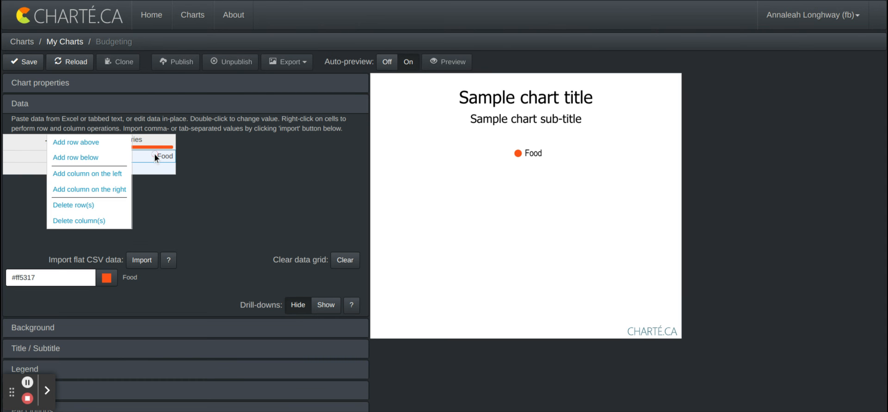
# - Add a second series column to the right of Food, labelled 'Gas'
pyautogui.click(89, 189)
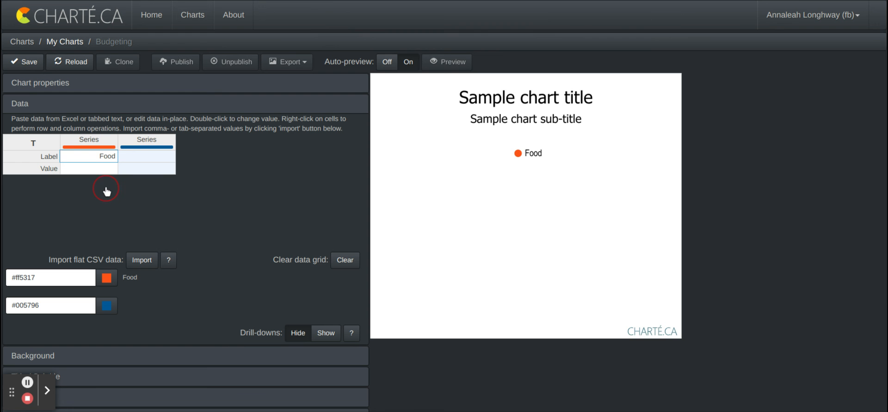
pyautogui.click(146, 156)
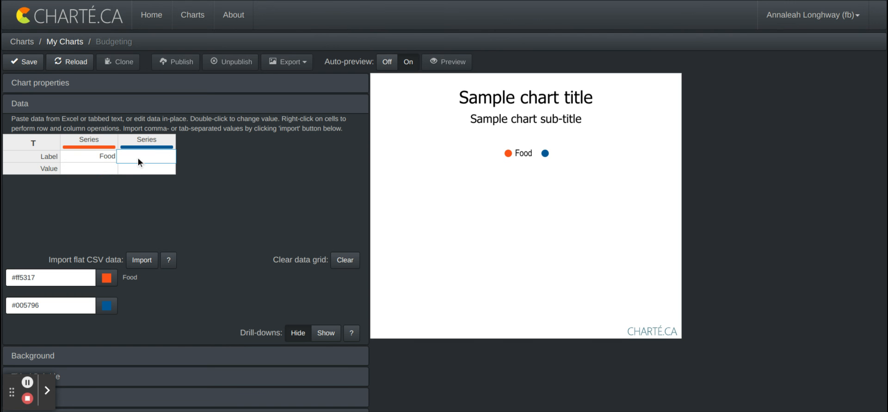
pyautogui.write('Gas')
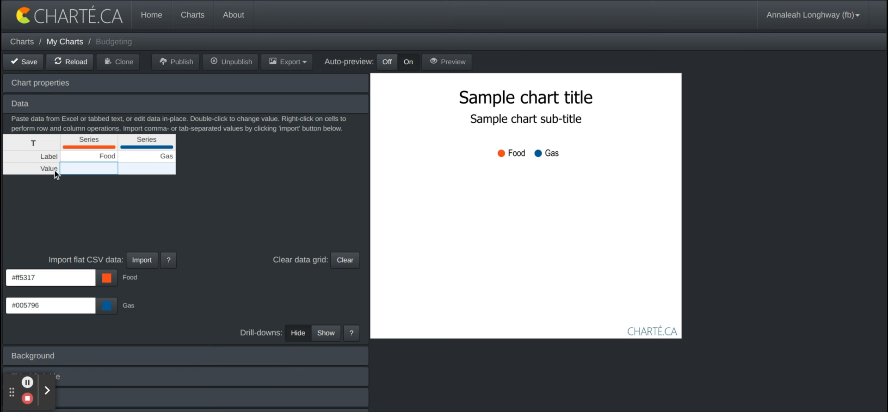
pyautogui.doubleClick(89, 168)
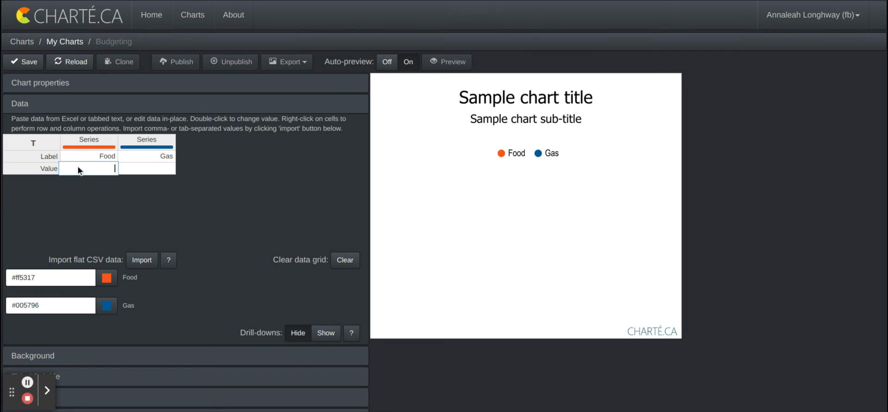
pyautogui.moveTo(36, 169)
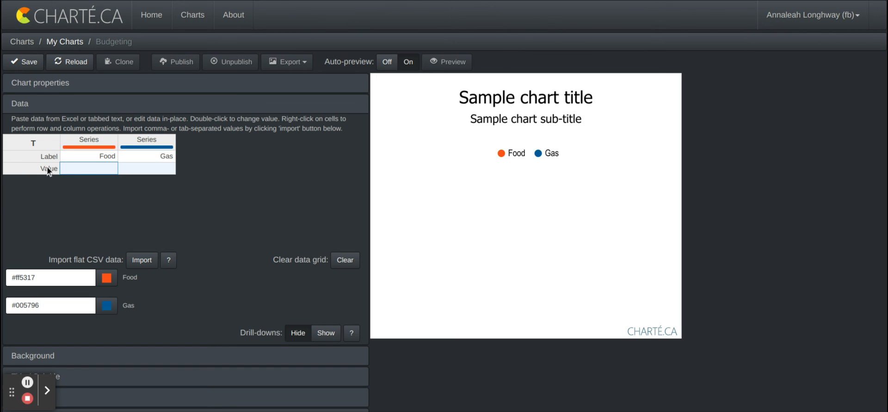
# - Enter 200 as the Food value and 68 as the Gas value
pyautogui.doubleClick(89, 168)
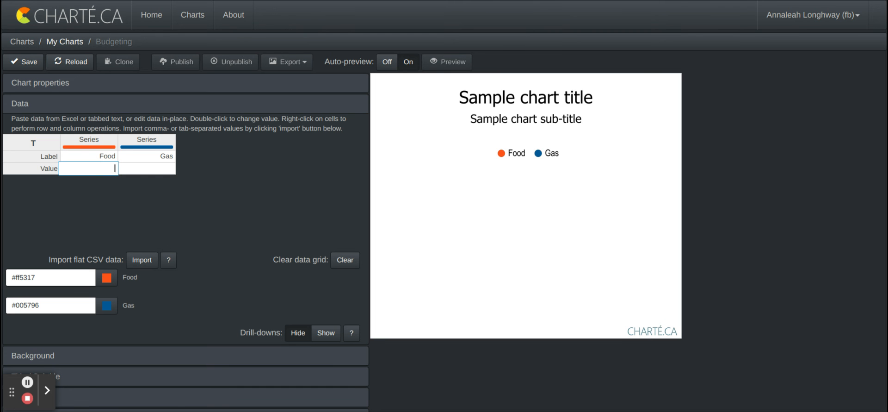
pyautogui.write('200')
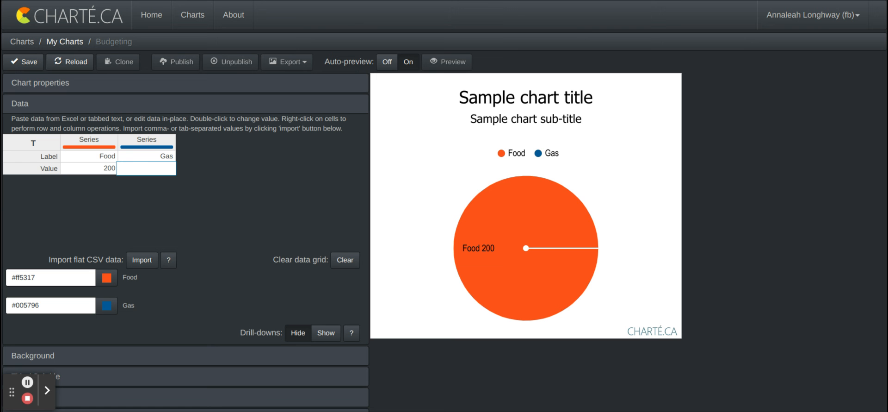
pyautogui.write('68')
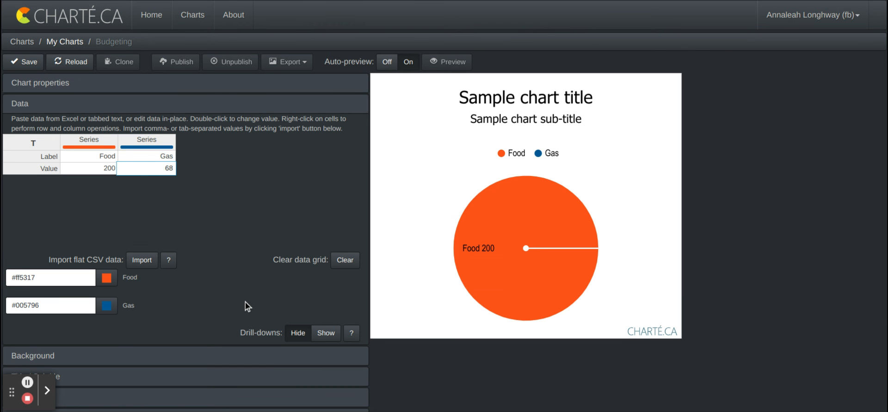
pyautogui.scroll(-3)
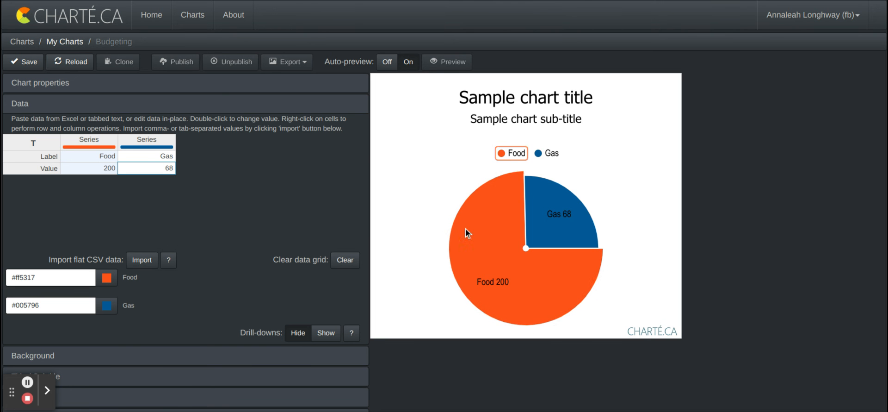
pyautogui.moveTo(466, 210)
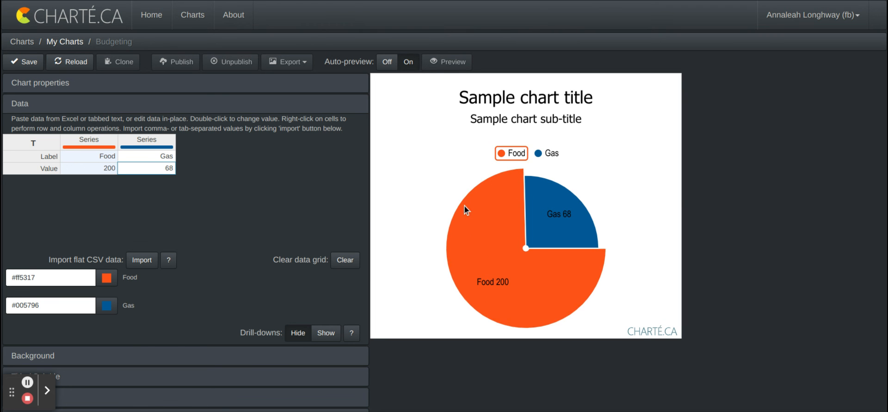
# - Expand Title / Subtitle and set title Line 1 to 'Budgeting'
pyautogui.scroll(-3)
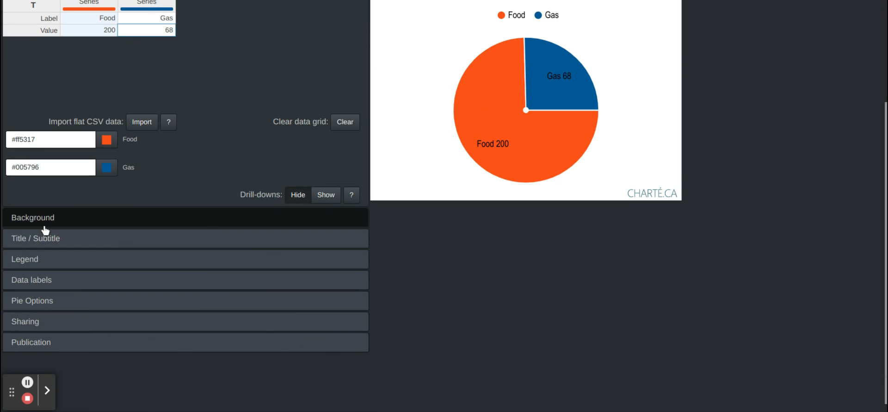
pyautogui.click(35, 238)
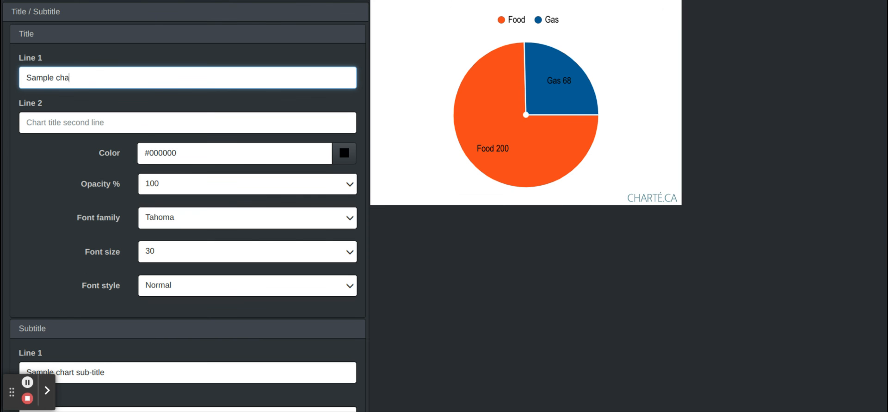
pyautogui.write('Budgeting')
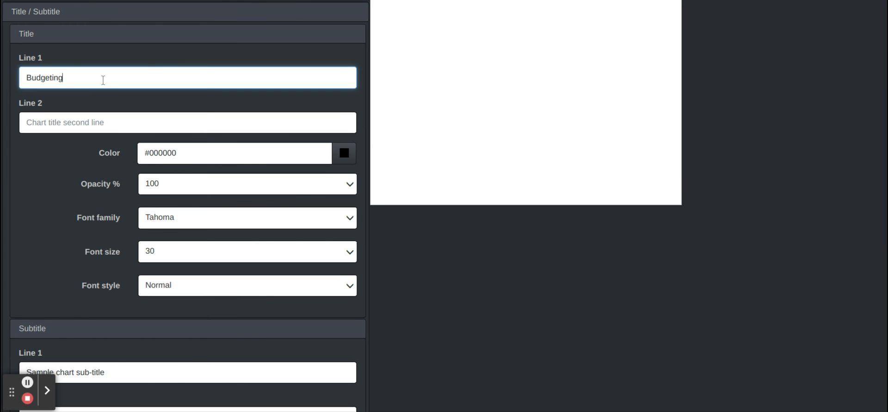
pyautogui.scroll(-3)
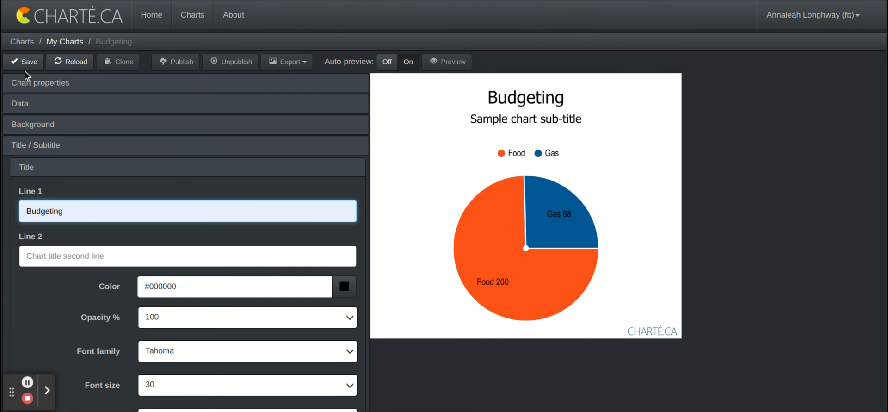
pyautogui.moveTo(604, 397)
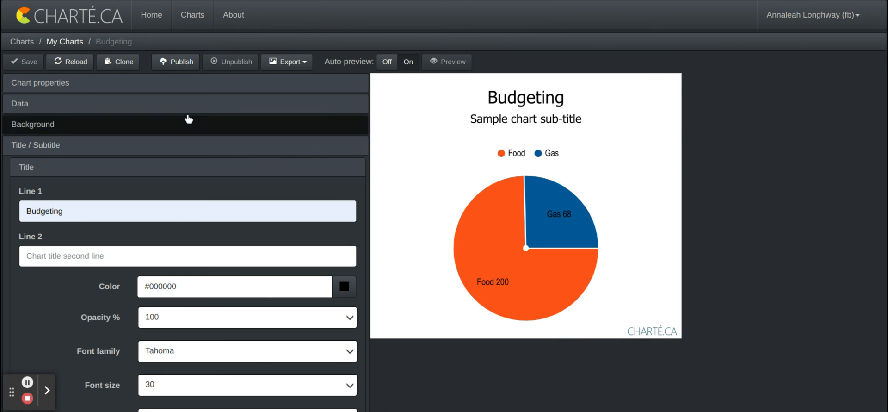
# - Return Home and open My Charts, which lists the saved Budgeting pie
pyautogui.click(152, 15)
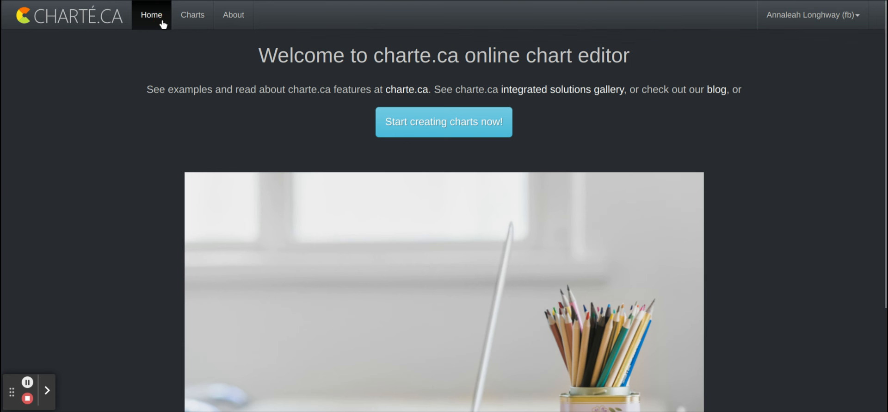
pyautogui.click(192, 15)
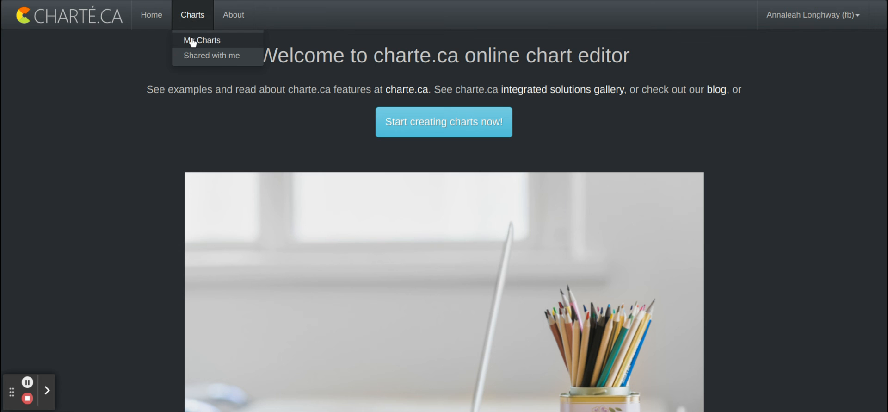
pyautogui.click(201, 40)
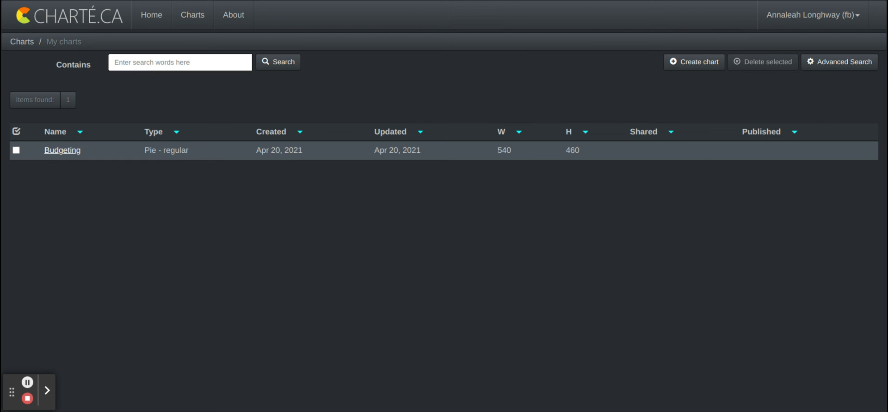
pyautogui.moveTo(678, 65)
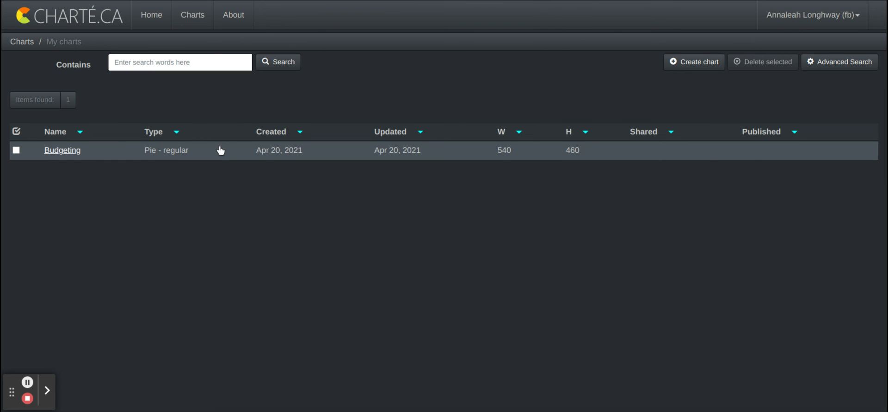
pyautogui.moveTo(194, 14)
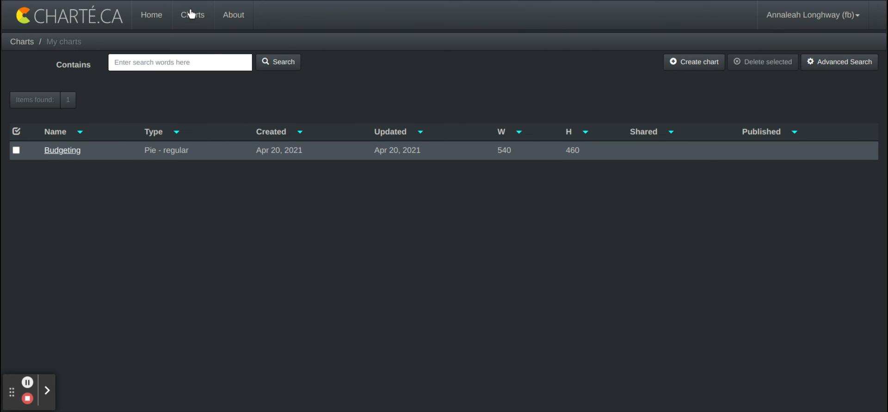
pyautogui.moveTo(203, 74)
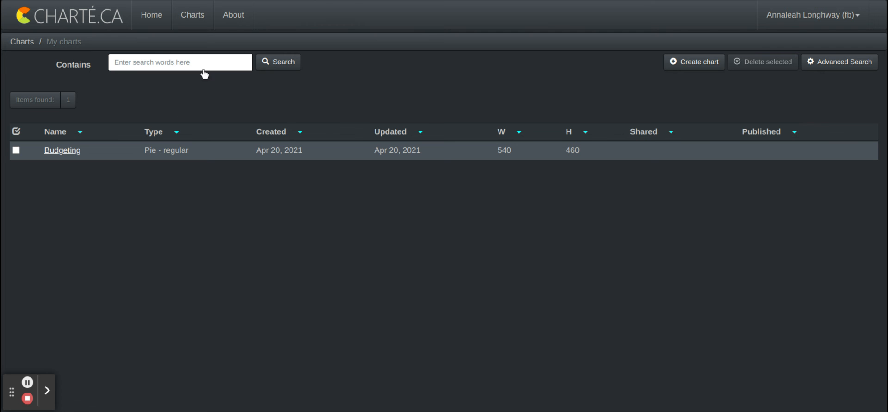
pyautogui.click(62, 149)
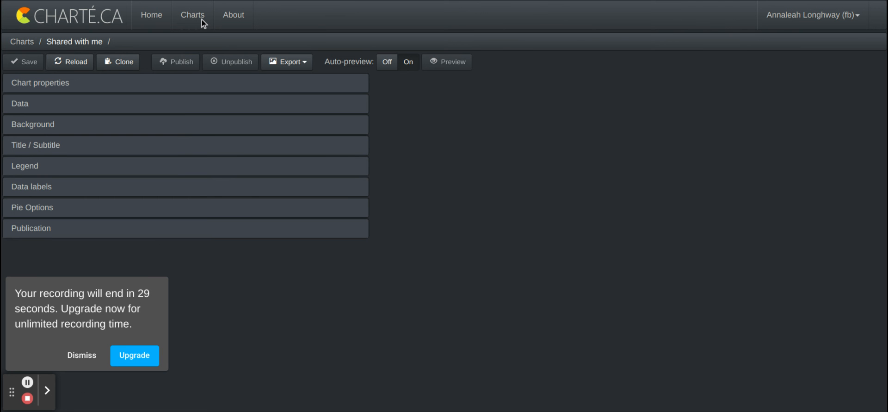
pyautogui.moveTo(219, 274)
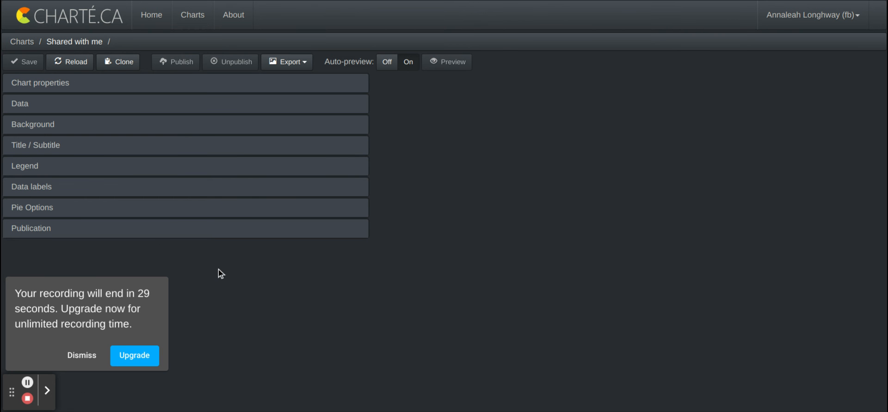
pyautogui.moveTo(244, 210)
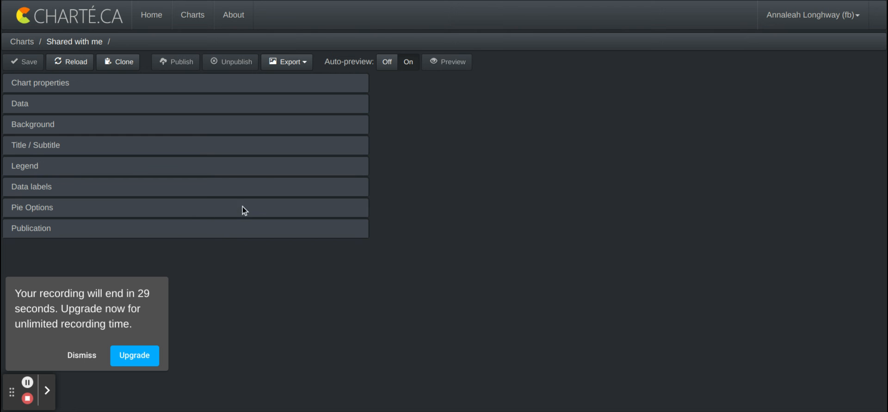
pyautogui.moveTo(246, 86)
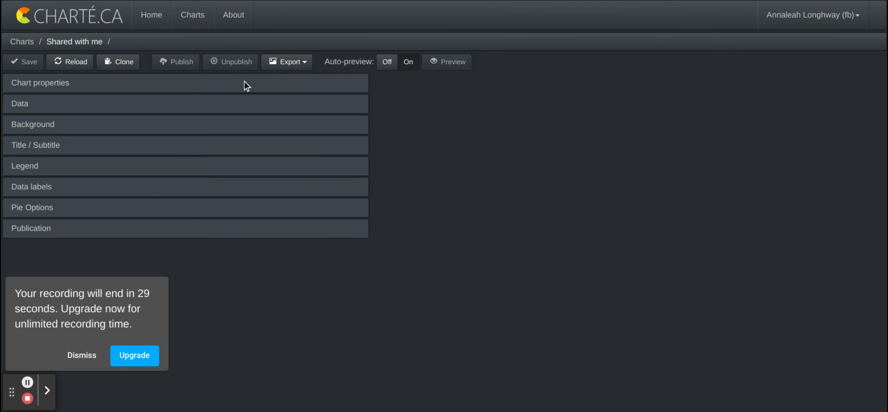
pyautogui.moveTo(183, 215)
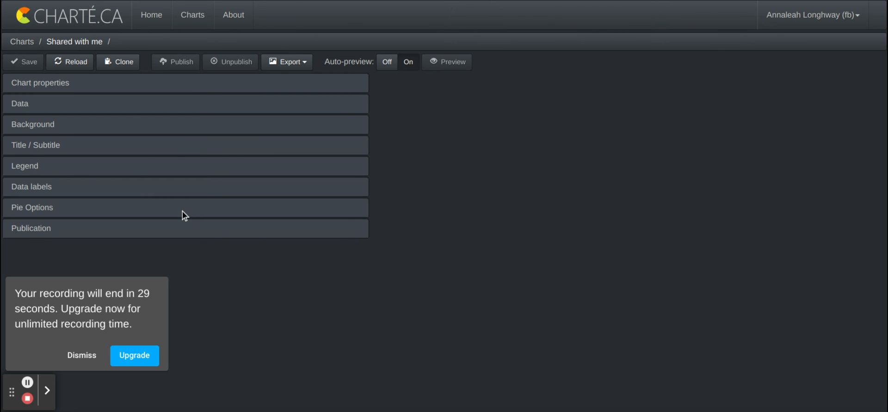
pyautogui.moveTo(133, 176)
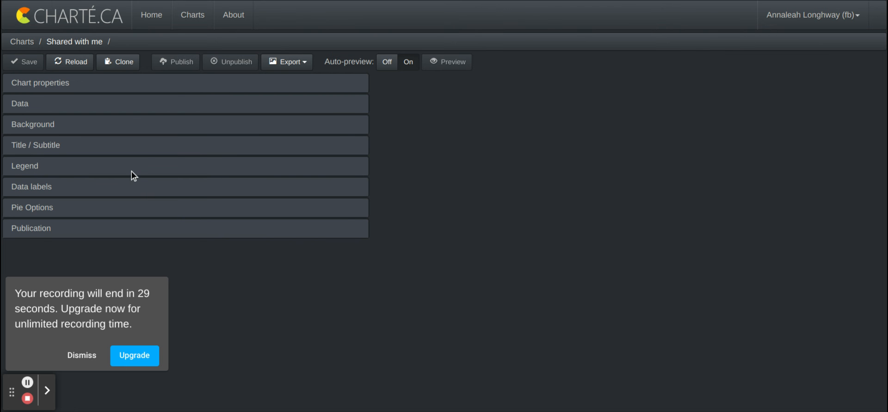
# - Reopen Budgeting, expand Chart properties, then return to the welcome page
pyautogui.click(192, 15)
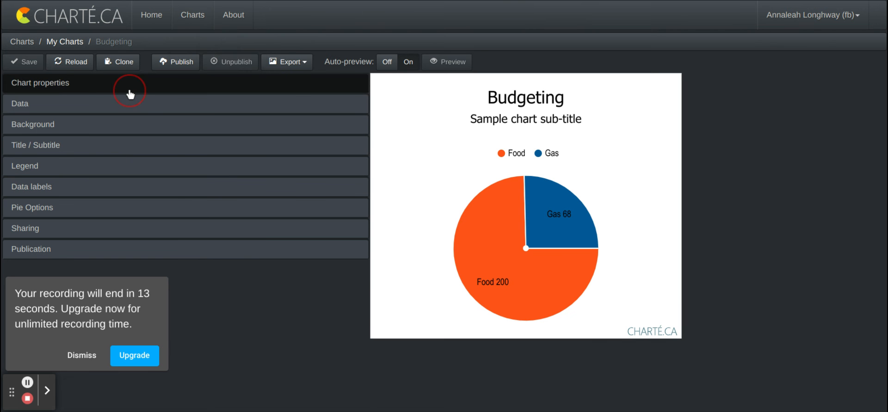
pyautogui.click(39, 82)
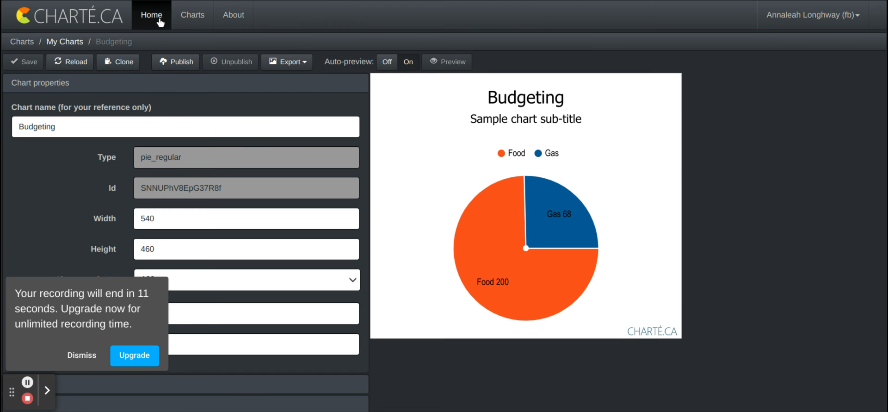
pyautogui.click(152, 14)
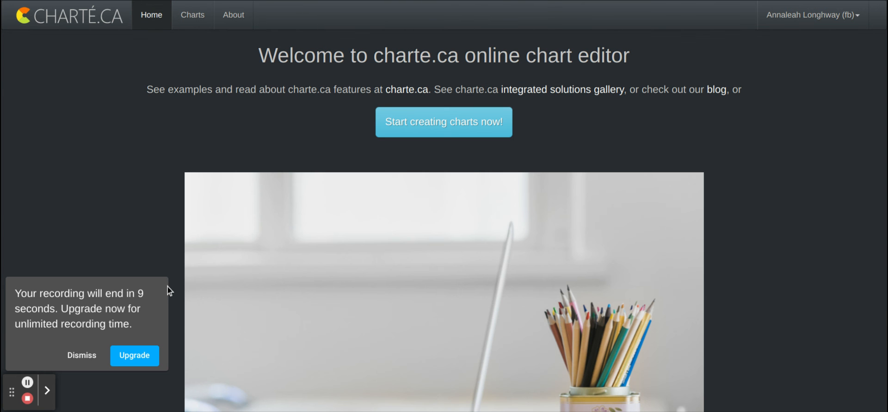